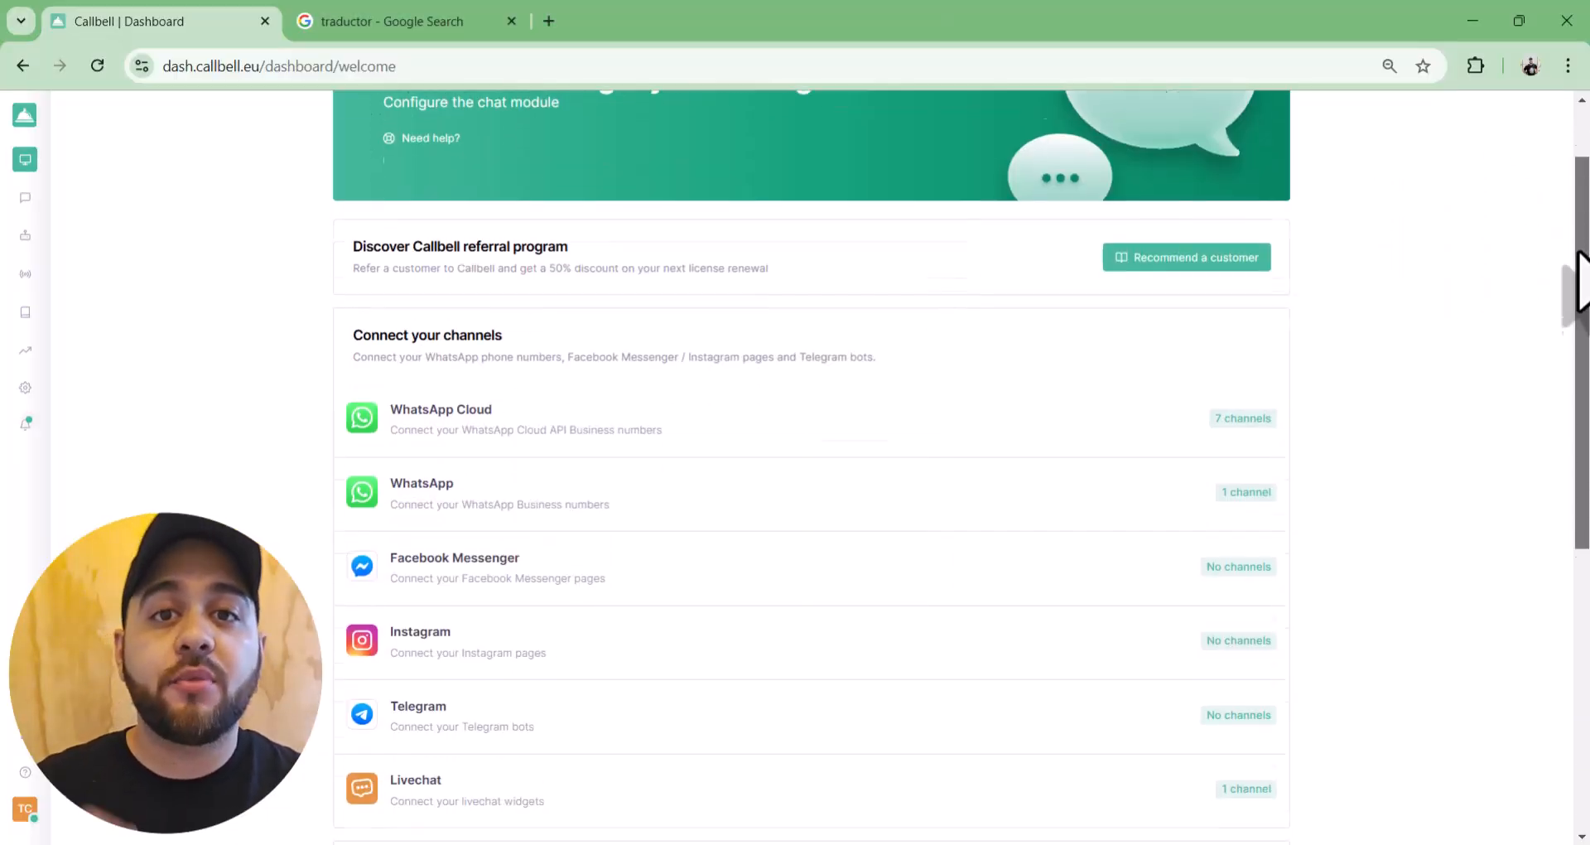
# - Browse from the Messenger channel to API keys, then open the livechat widget settings
pyautogui.scroll(-3)
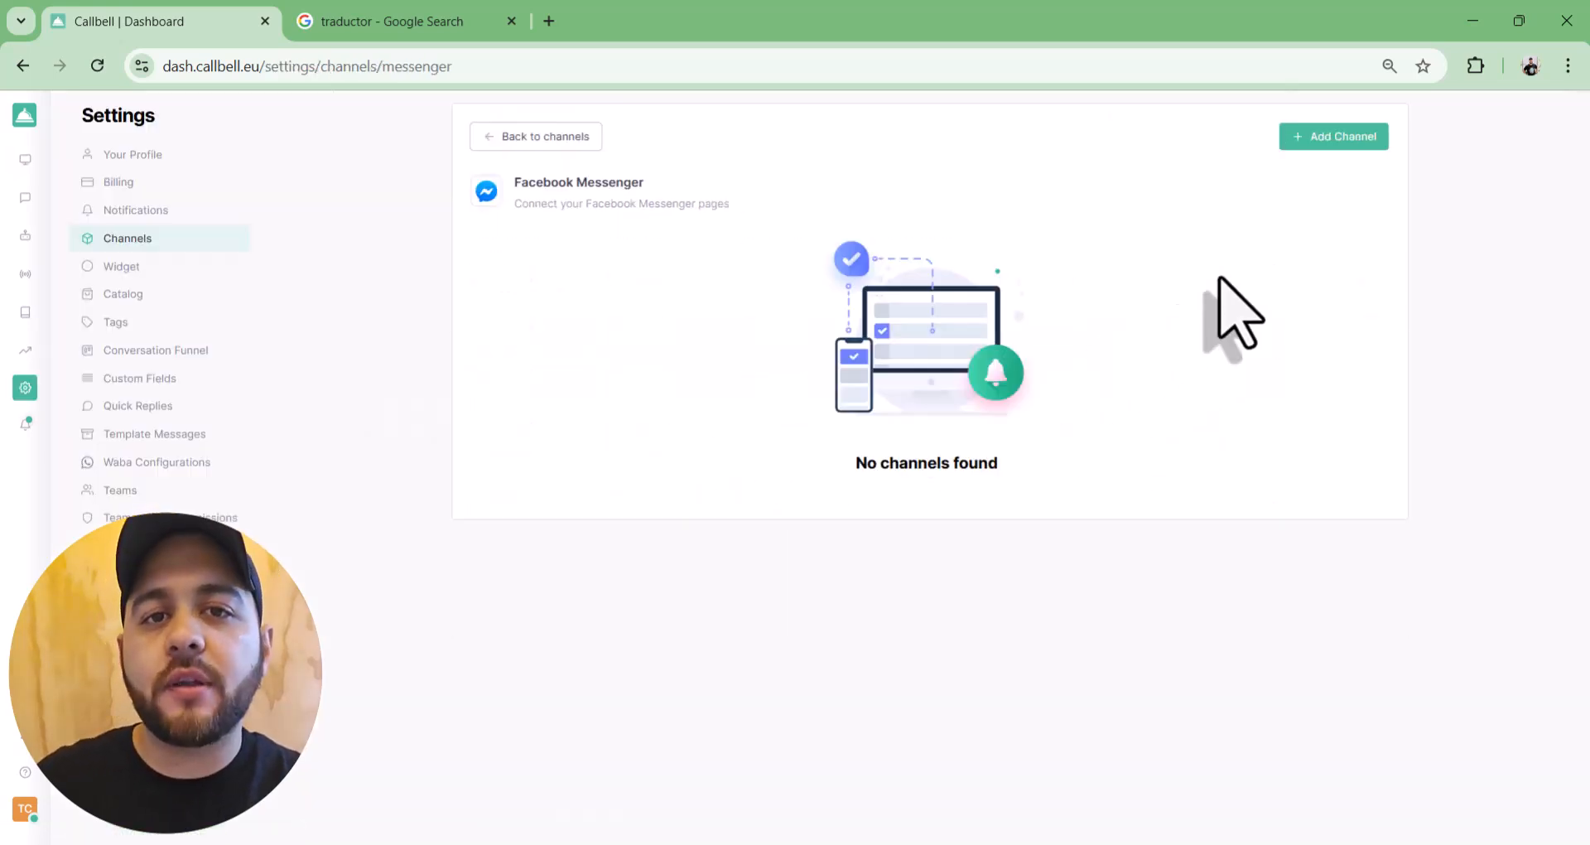
pyautogui.click(24, 311)
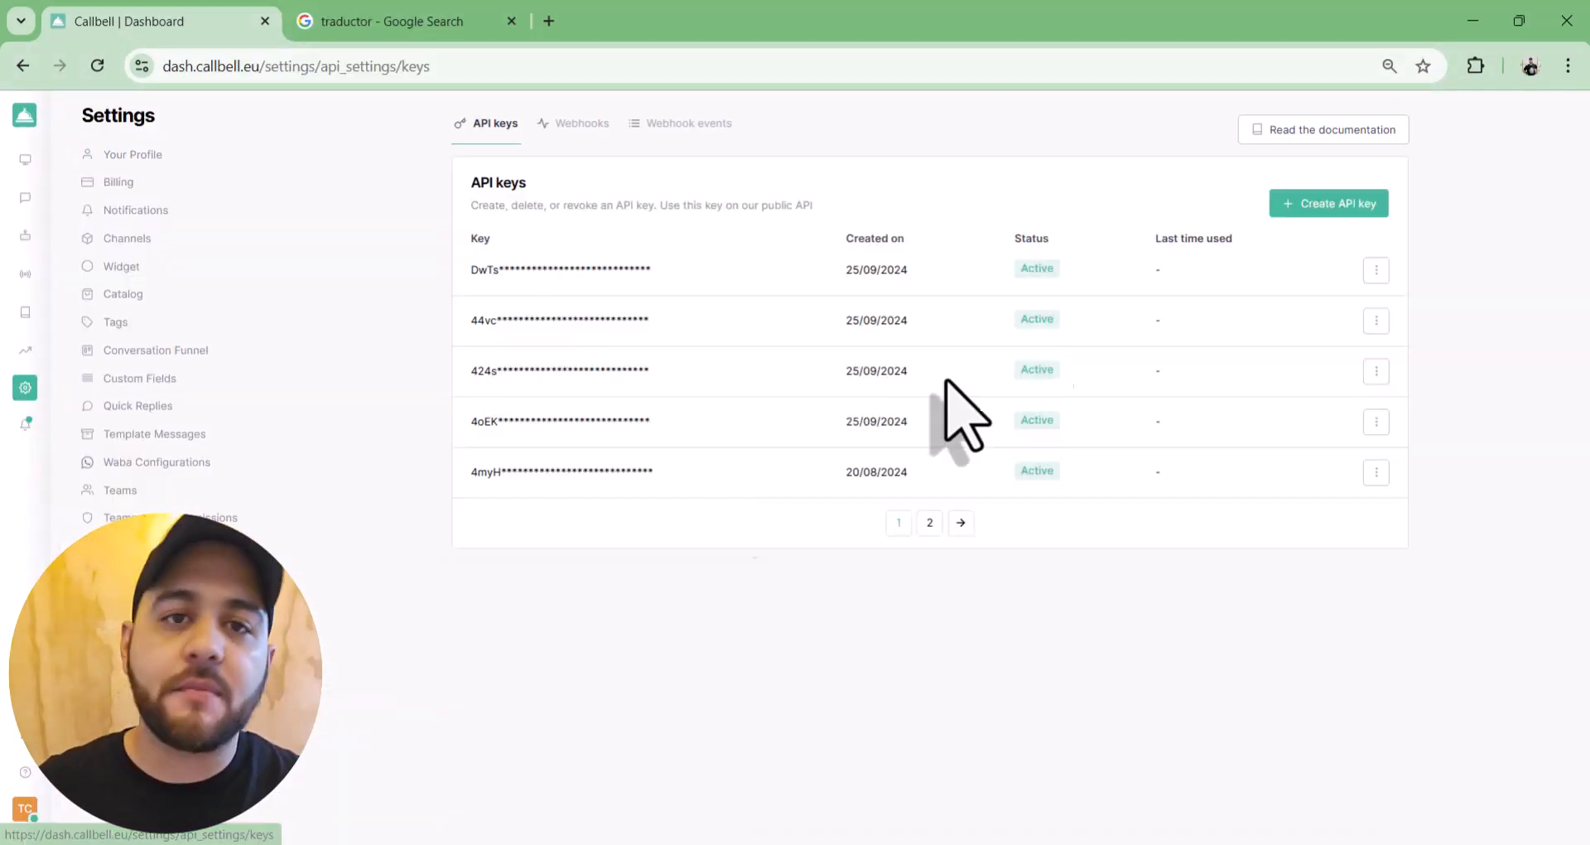
pyautogui.click(128, 238)
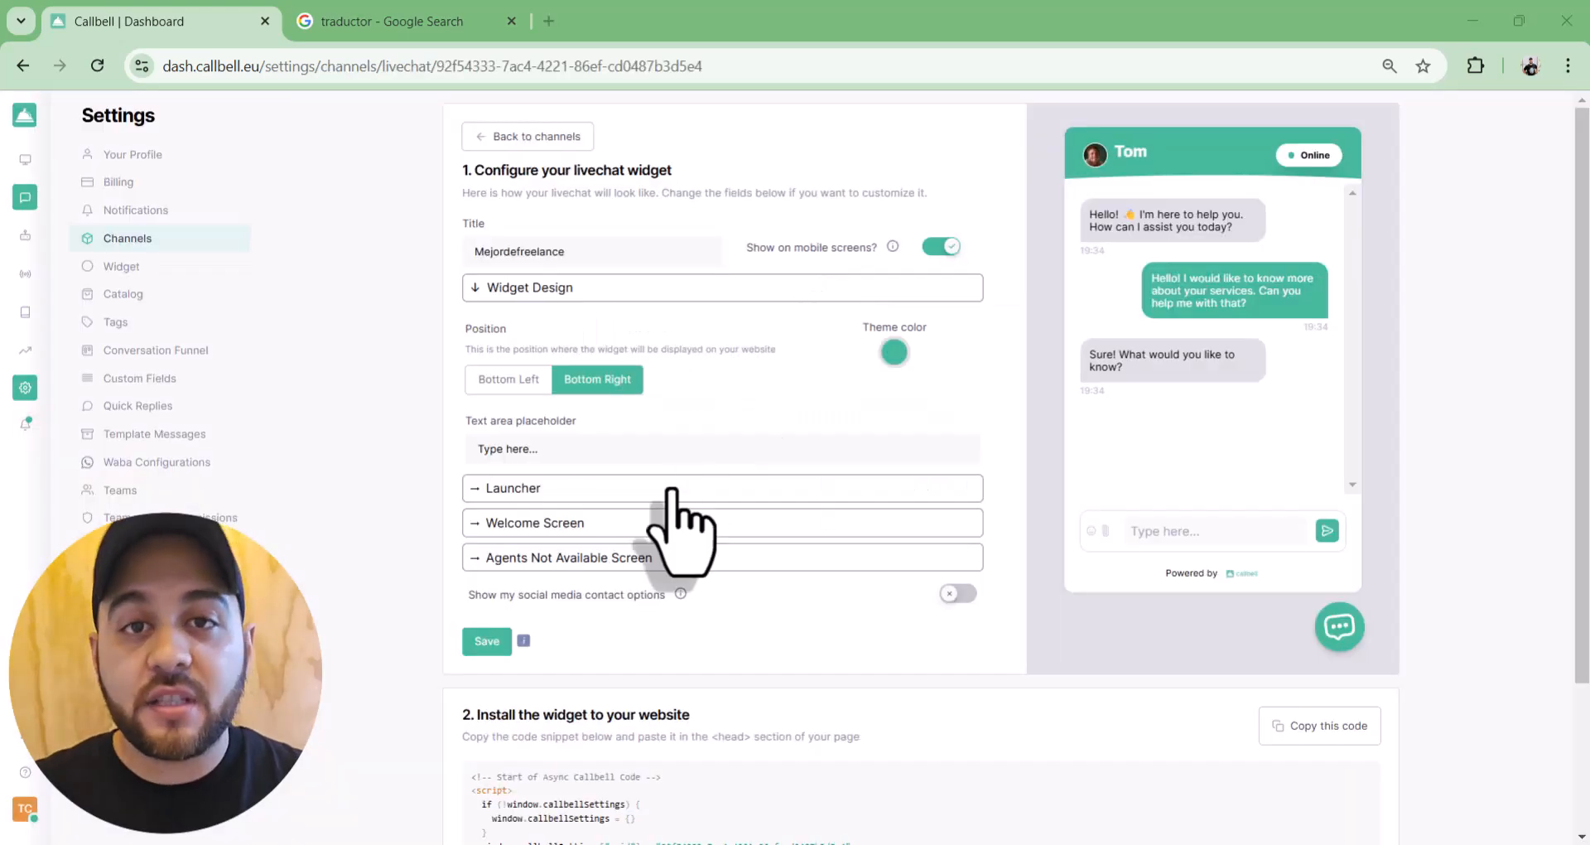